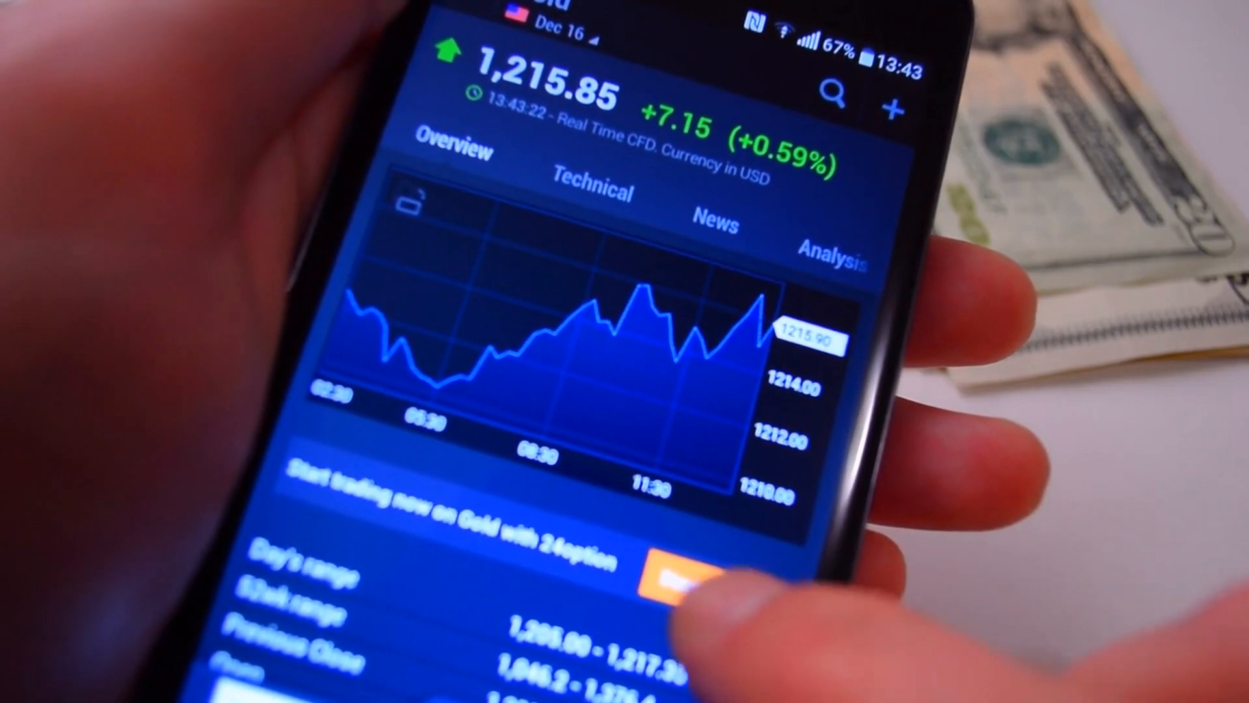
pyautogui.scroll(3)
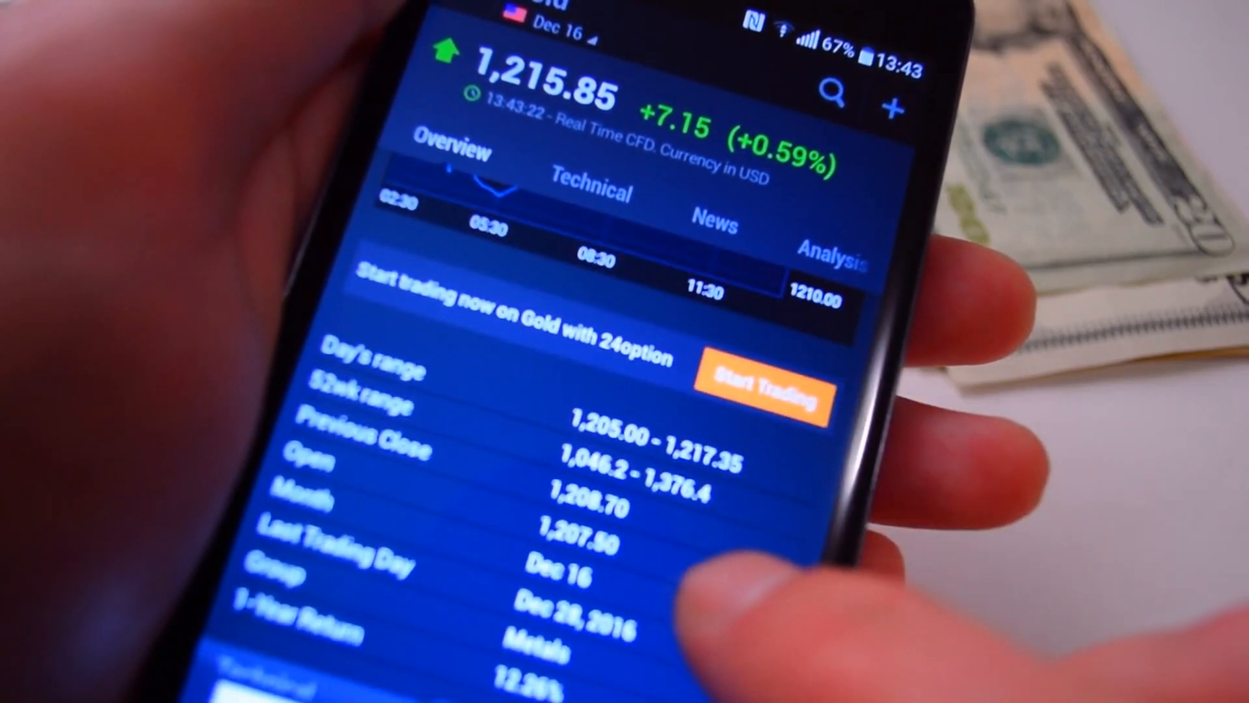